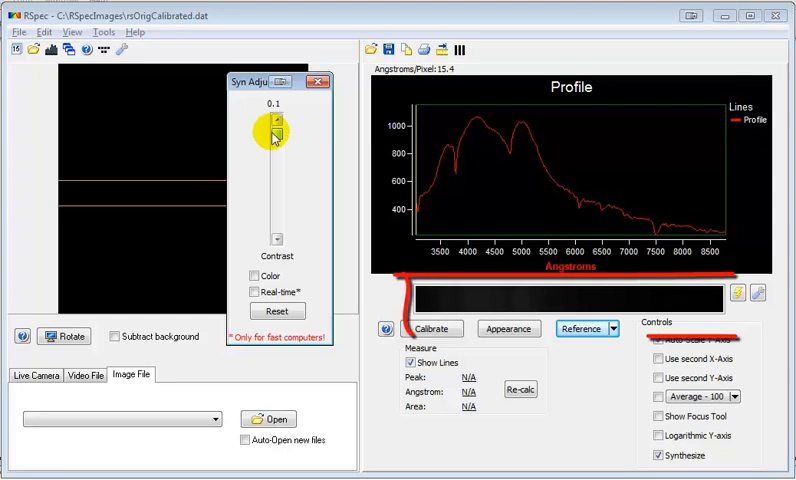
Switch the synthesized spectrum strip to colour and raise its Contrast to 4.0.
drag(276, 126, 276, 160)
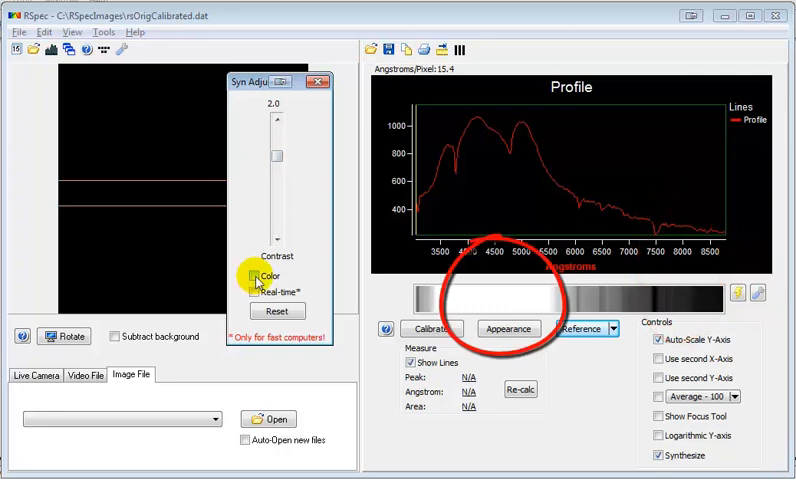
click(256, 276)
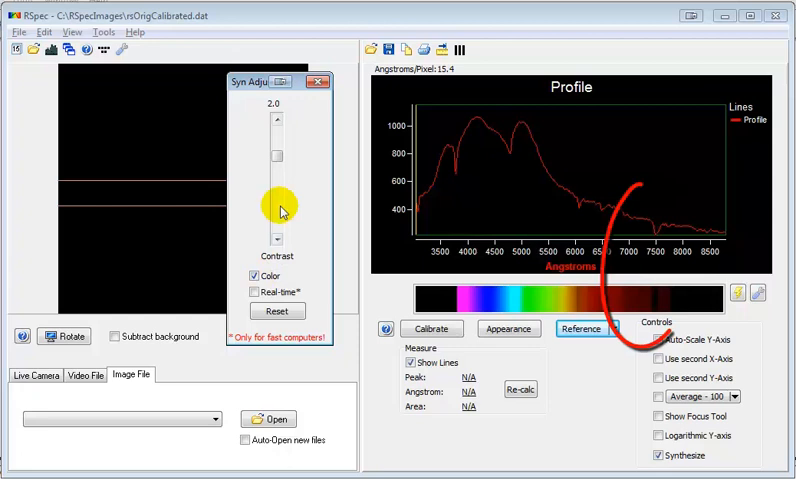
drag(278, 200, 278, 176)
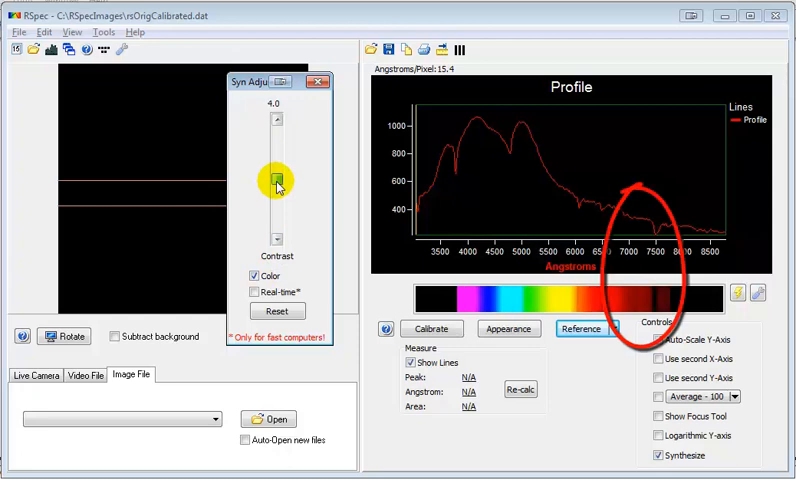
click(656, 348)
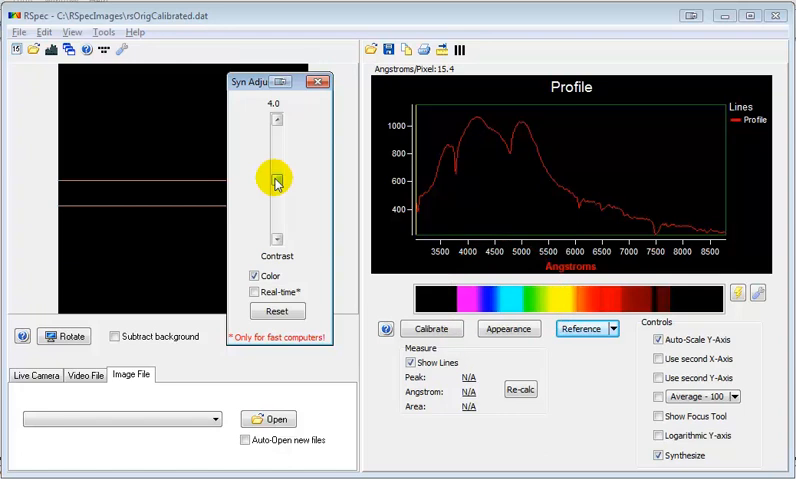
mouse_move(610, 328)
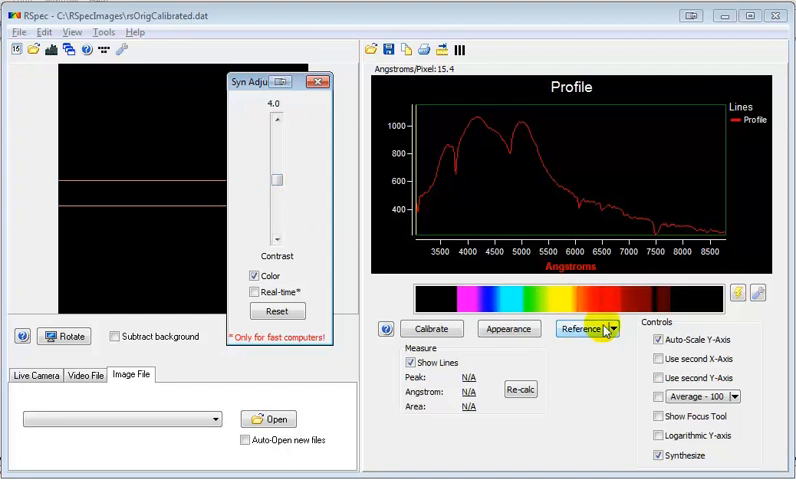
Via Reference > Edit Points, set Spline Smoothing to about 72 so the reference follows the continuum.
click(588, 328)
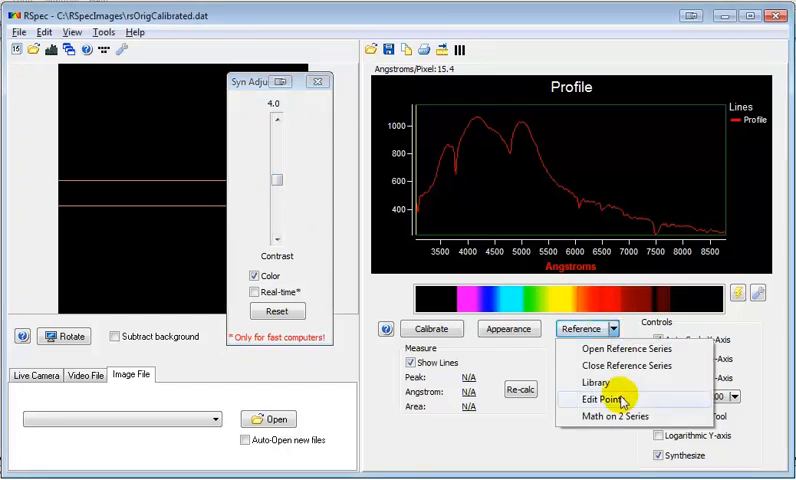
click(604, 400)
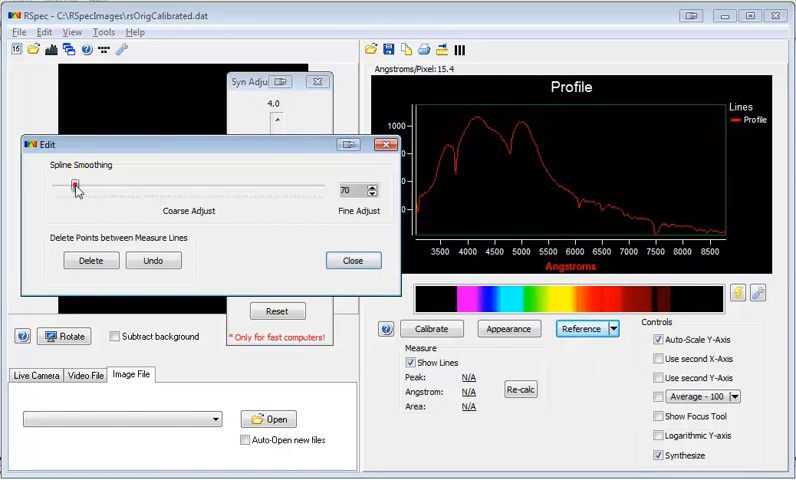
drag(78, 184, 72, 188)
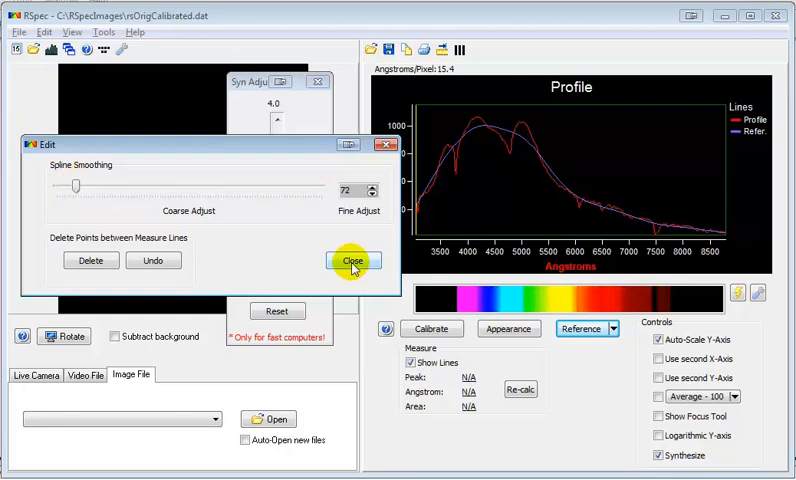
click(352, 260)
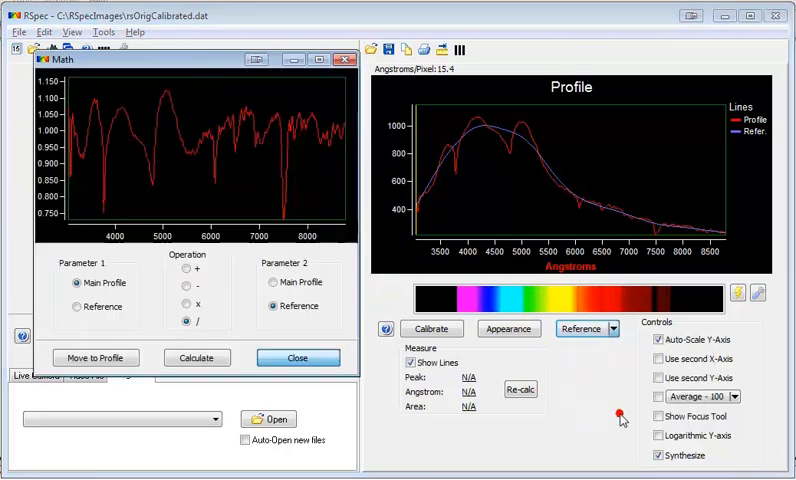
Calculate Main Profile / Reference, move the result to the profile, and close the reference series.
click(196, 356)
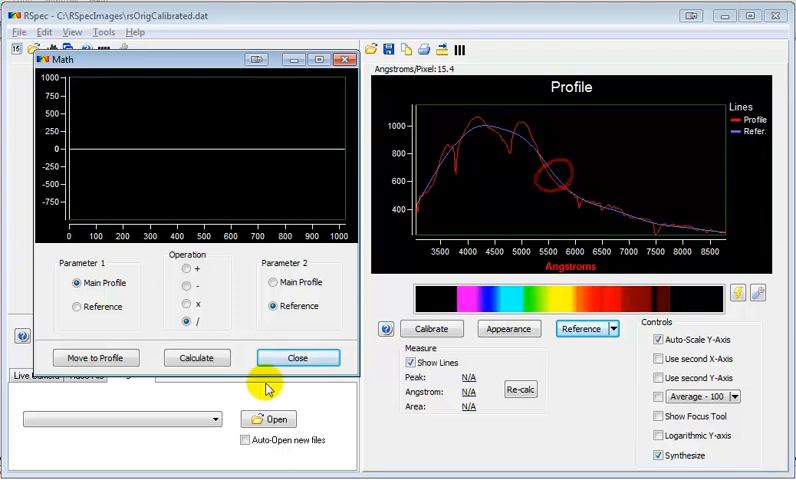
click(196, 356)
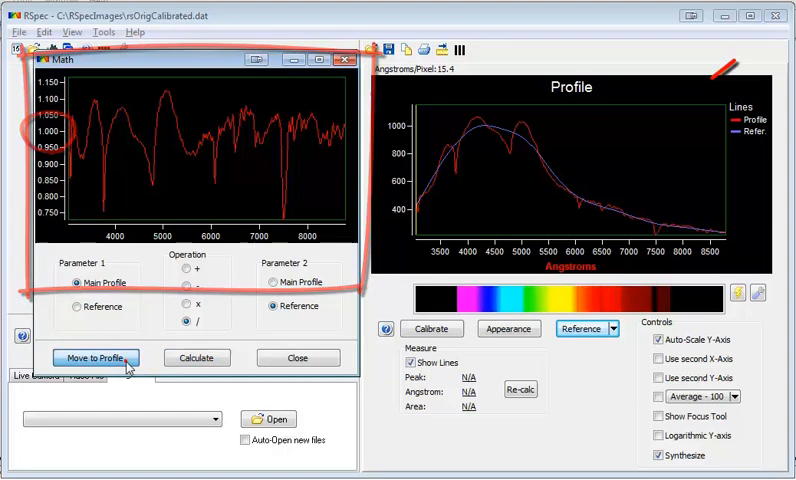
click(96, 356)
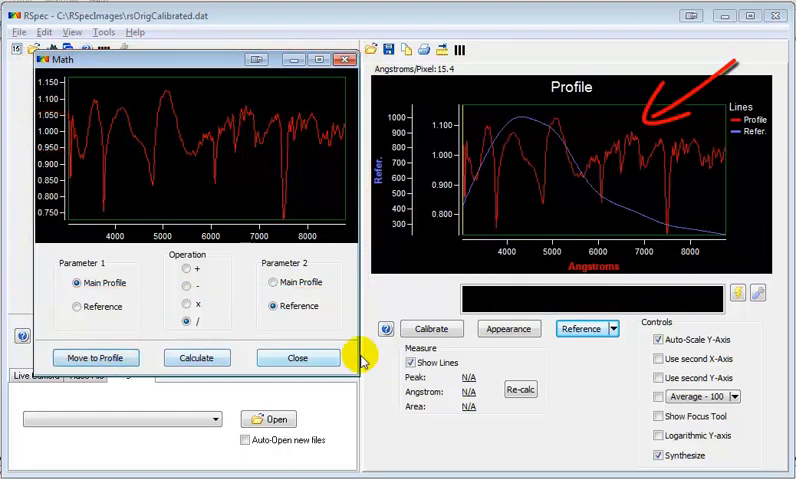
click(612, 328)
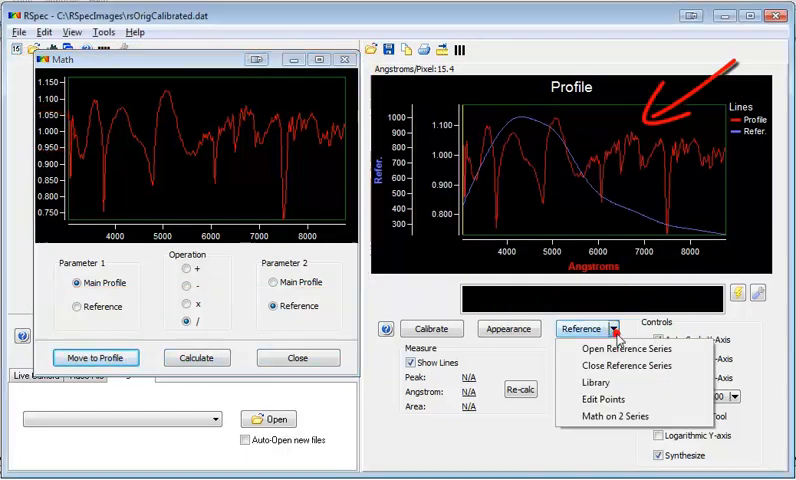
click(626, 364)
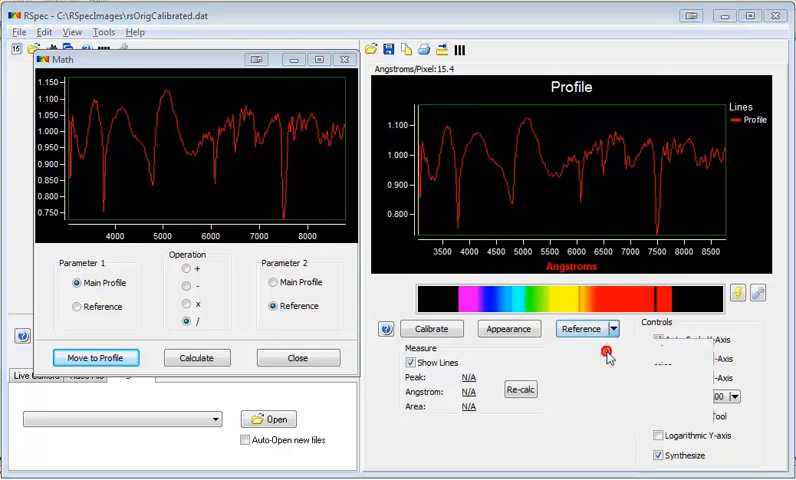
Load rsOrigCalibrated.dat as a comparison reference over the normalized profile, then close it again.
click(268, 418)
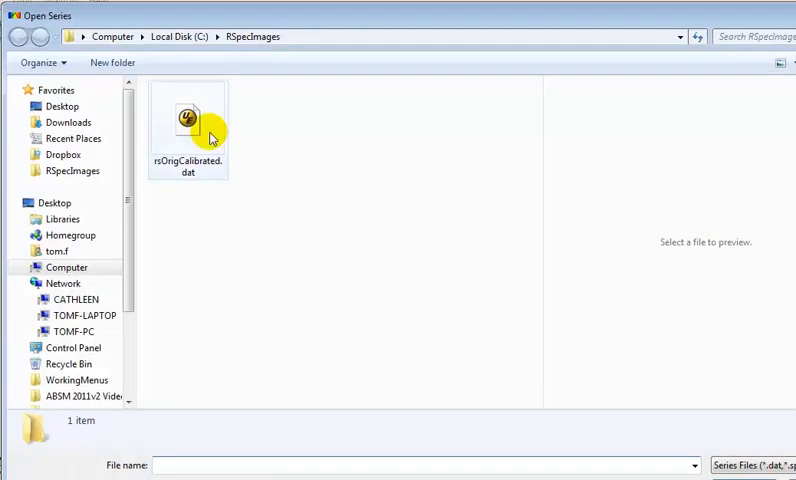
double_click(188, 118)
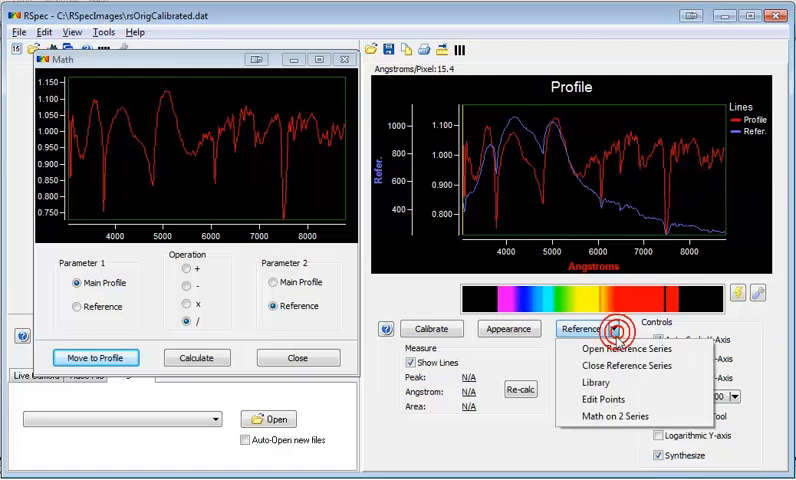
click(624, 364)
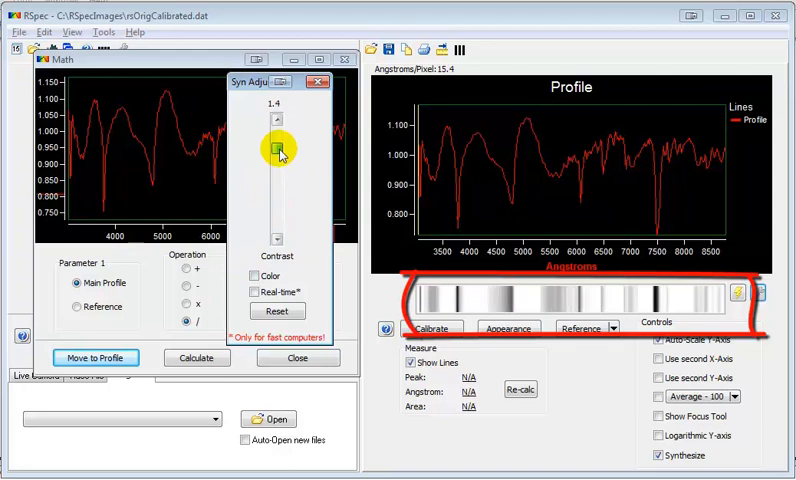
drag(278, 148, 278, 176)
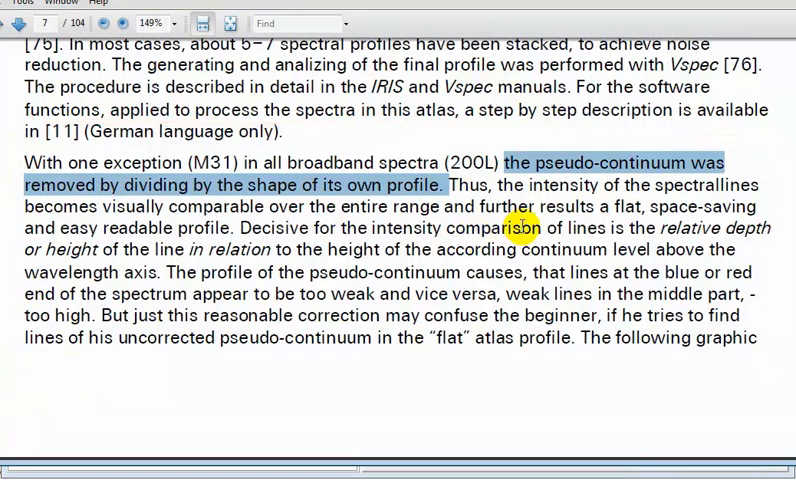
Scroll the atlas page down to the continuum-correction text and figure.
scroll(down, 3)
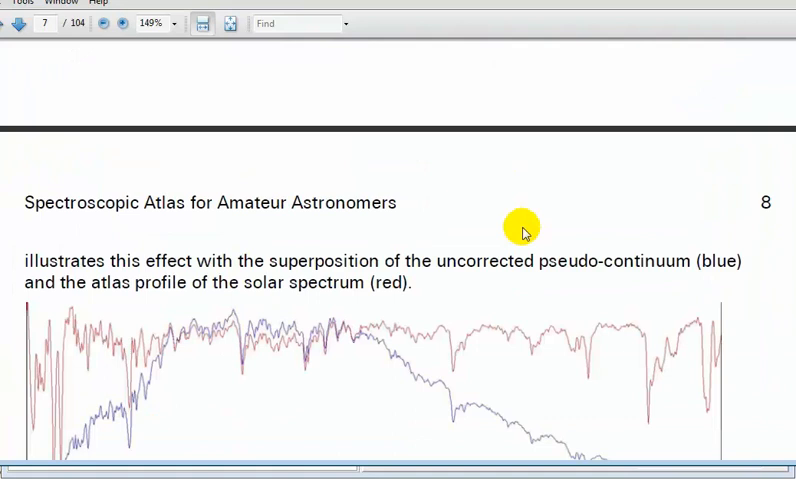
scroll(down, 3)
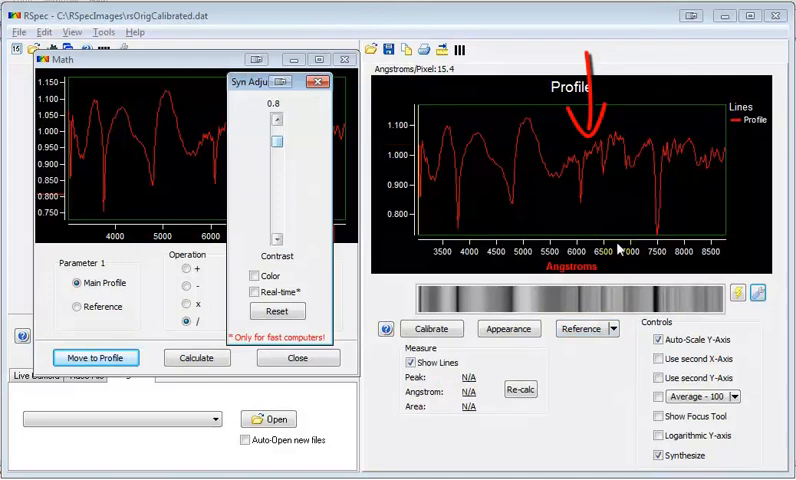
Via Reference > Edit Points, raise Spline Smoothing to reduce noise in the normalized profile.
click(612, 328)
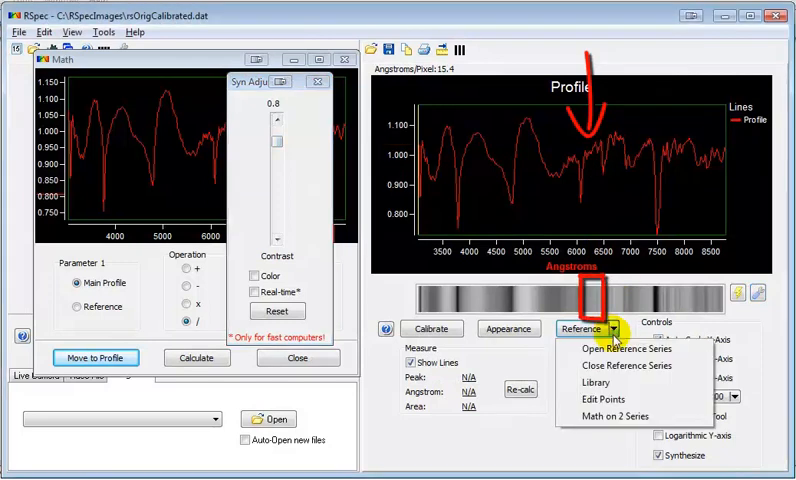
click(600, 400)
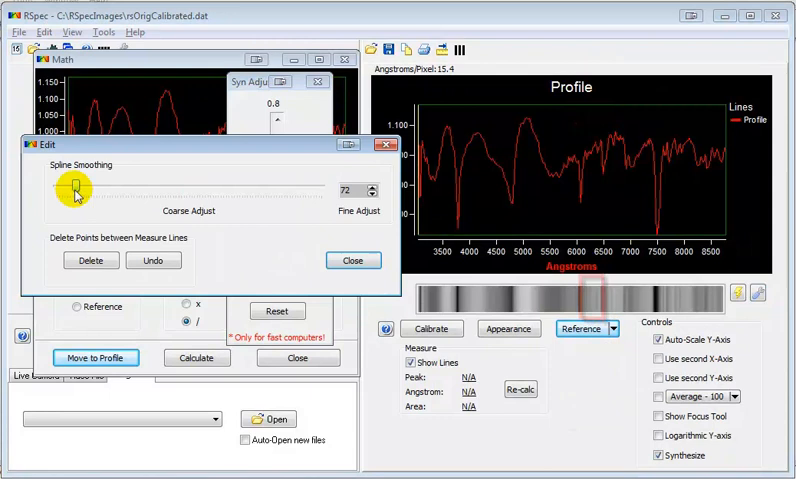
drag(72, 192, 88, 192)
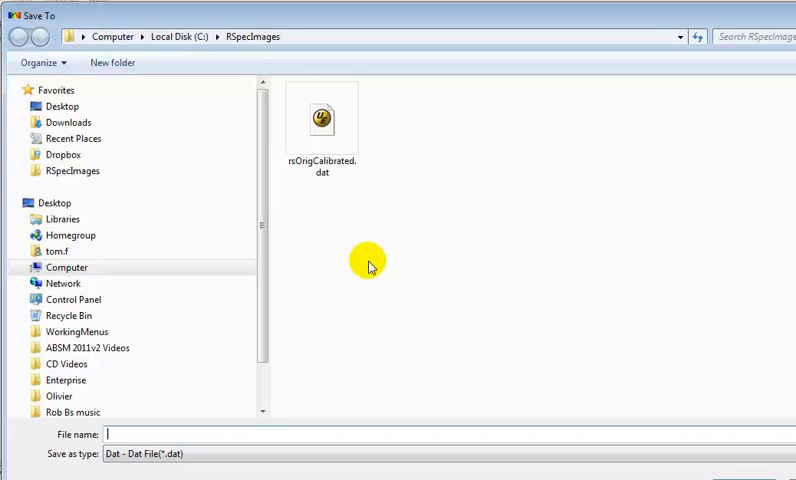
Name the file rsNormalized-Smoothed and save the smoothed profile as a .dat.
text(rsNormalized-Smoothed)
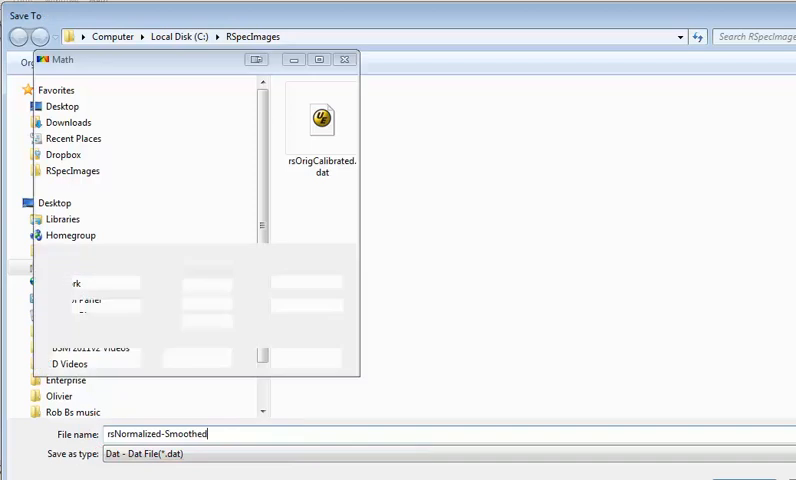
click(580, 328)
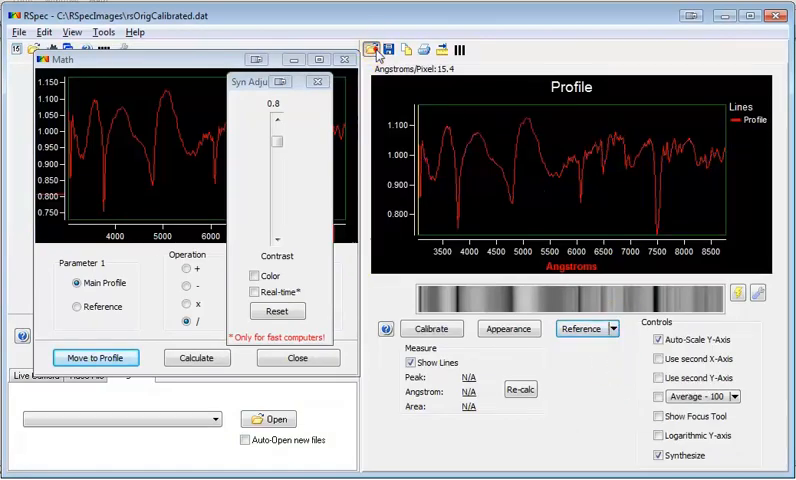
Show the saved profile's synthesized spectrum in colour with Contrast around 0.8.
click(268, 420)
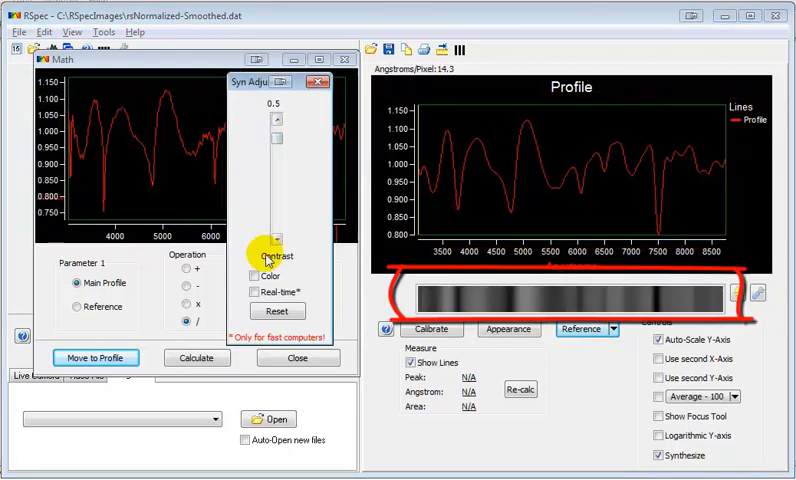
click(252, 276)
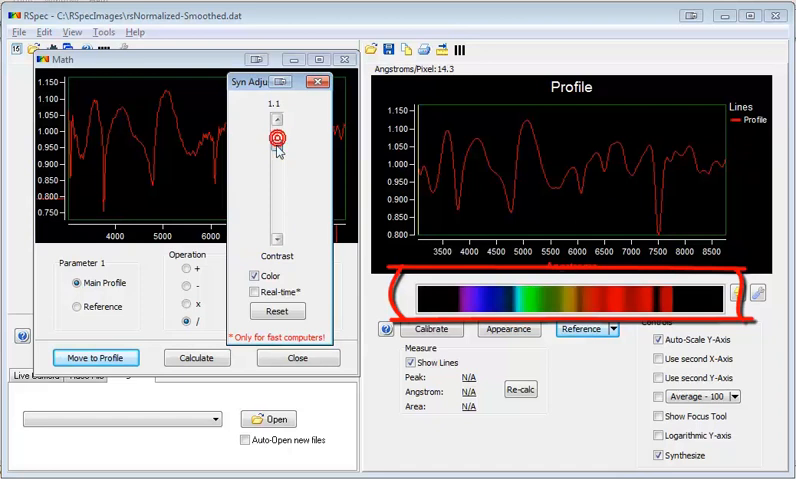
drag(270, 136, 276, 180)
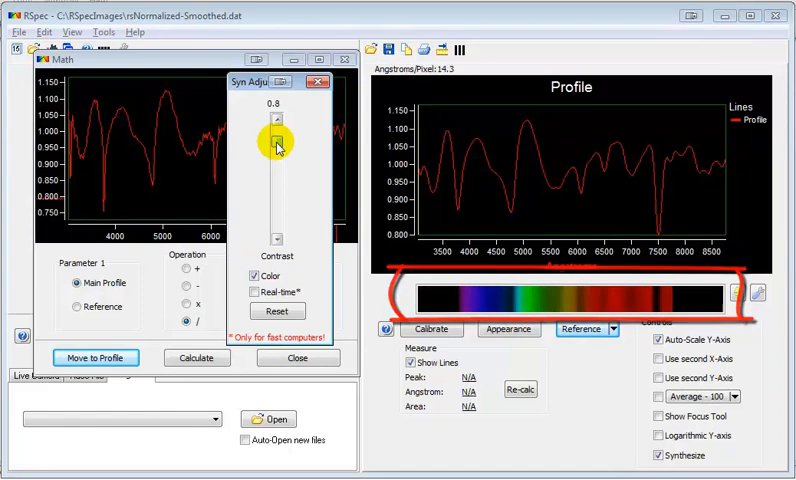